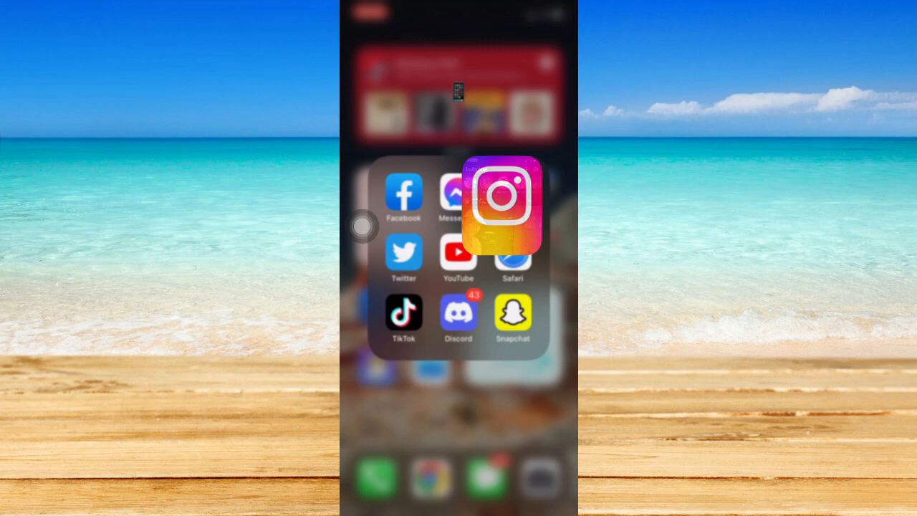
Launch Instagram from the home screen and bring up the story camera via Your story.
left_click(502, 195)
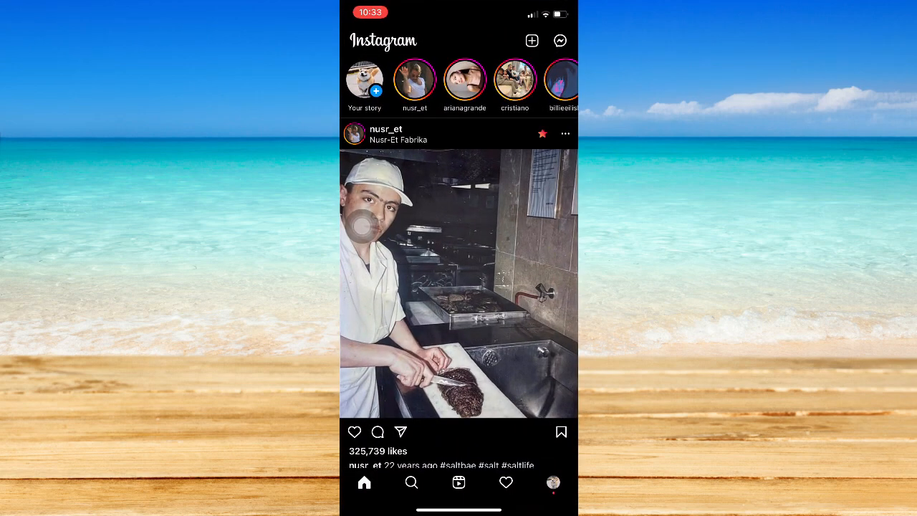
left_click(560, 41)
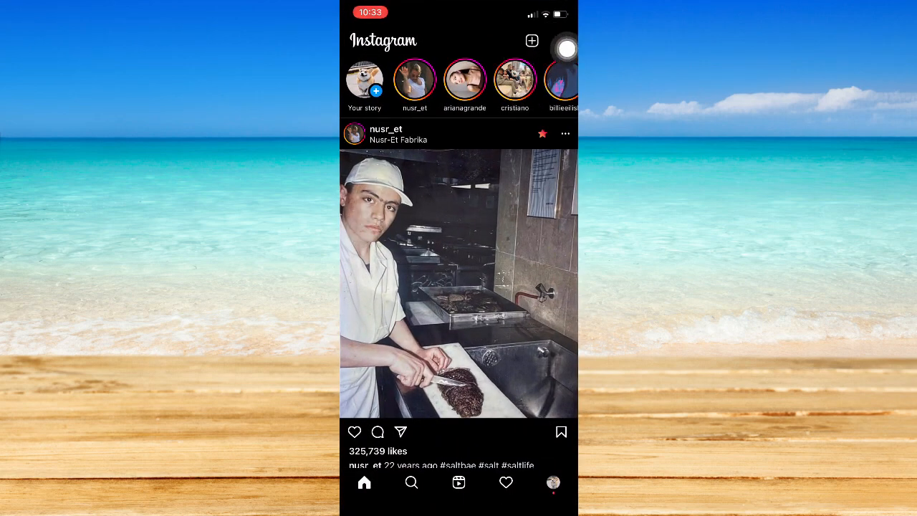
left_click(532, 41)
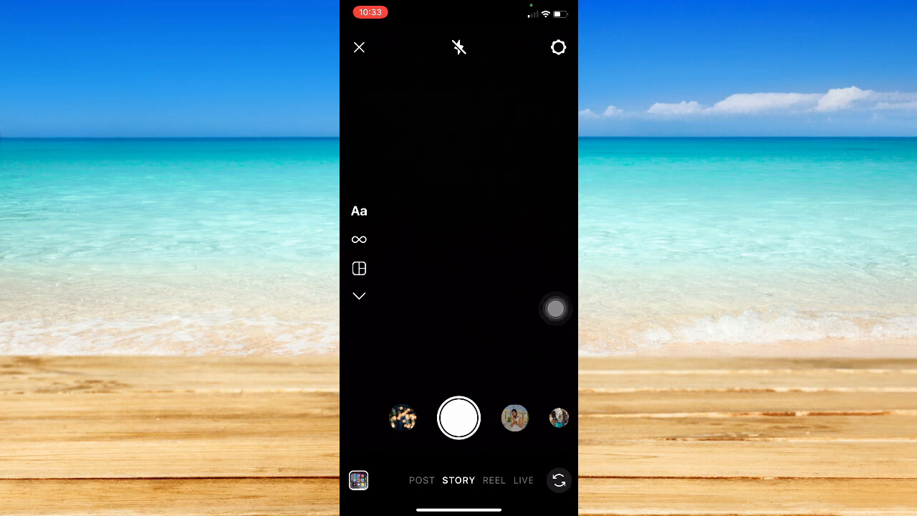
Hold the shutter to record past 15 seconds into multiple clips, then release for review.
left_click(458, 418)
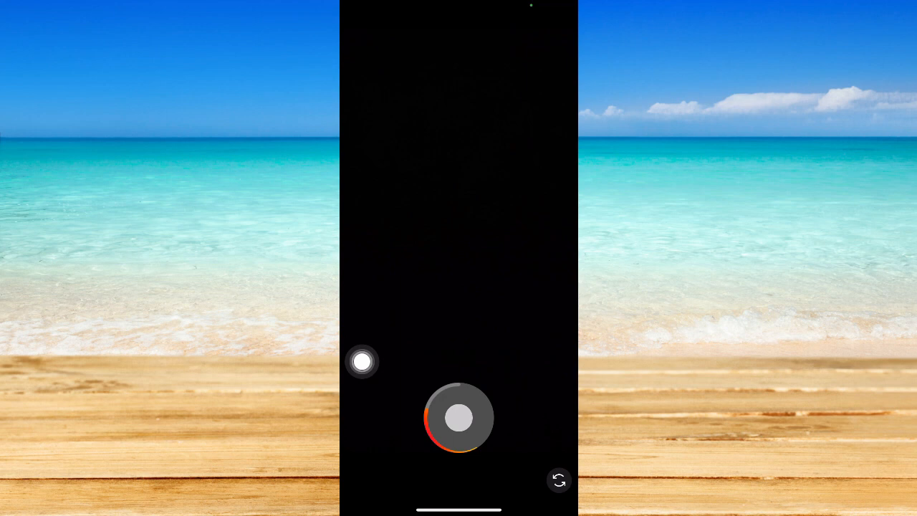
left_click_drag(362, 362, 536, 303)
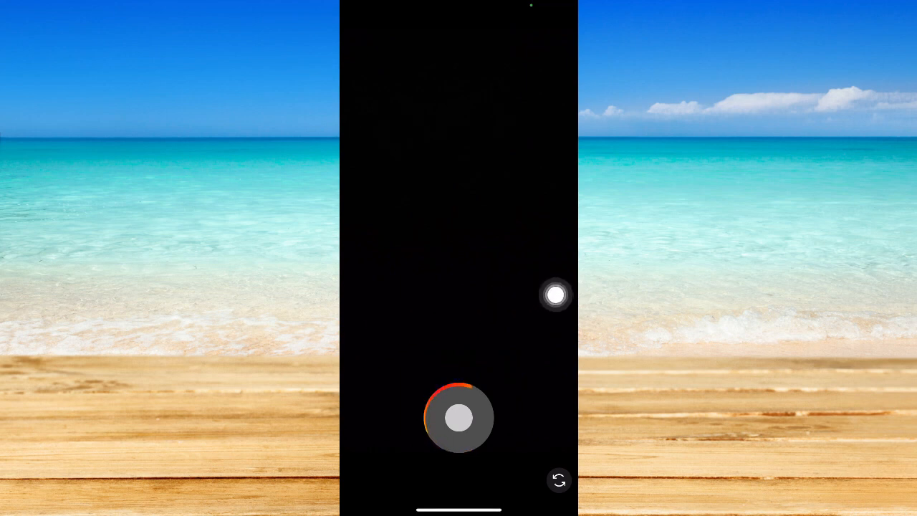
left_click(458, 417)
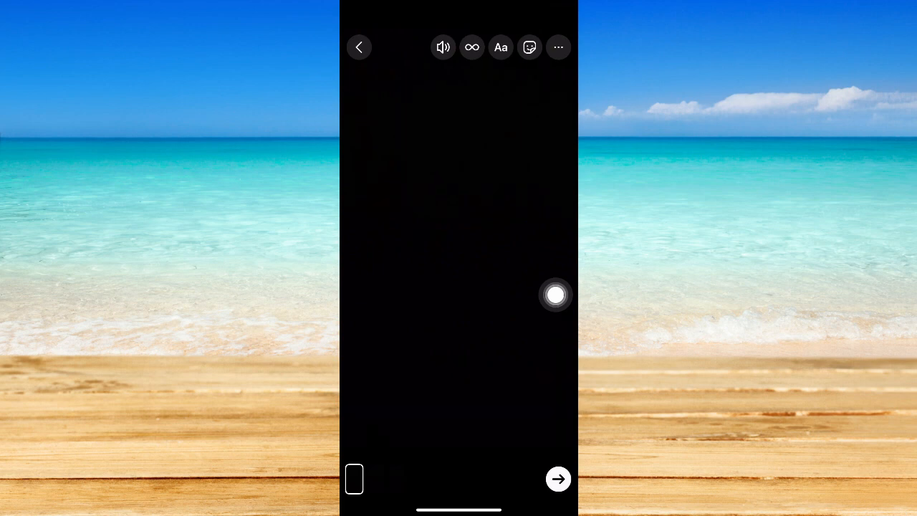
Drag a clip thumbnail so the trash icon appears for it in the story editor.
left_click_drag(556, 294, 356, 448)
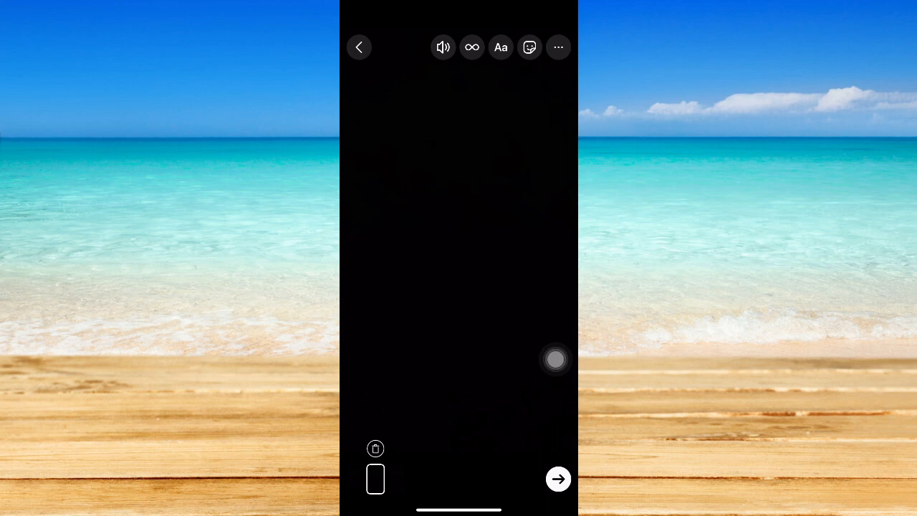
Delete the unwanted clip, then discard the remaining media via Discard Media? and return to the feed.
left_click(376, 449)
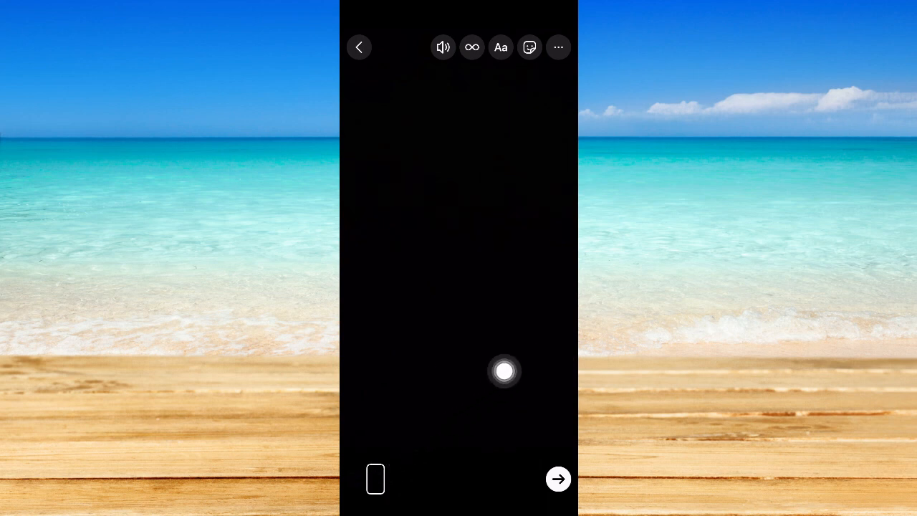
left_click_drag(504, 371, 556, 346)
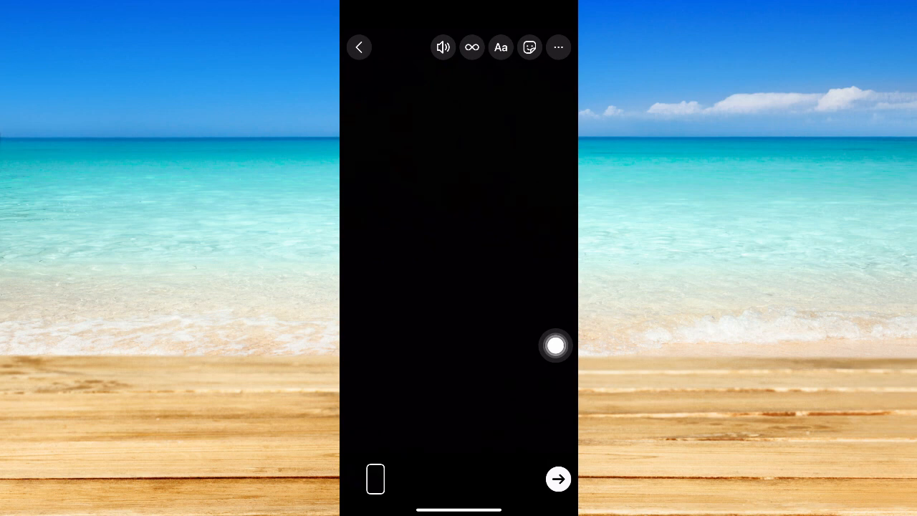
left_click(359, 48)
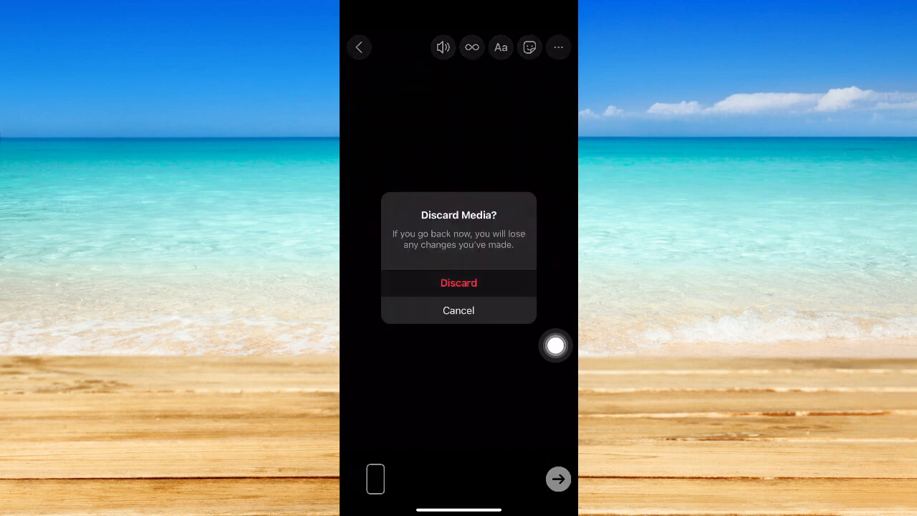
left_click(459, 283)
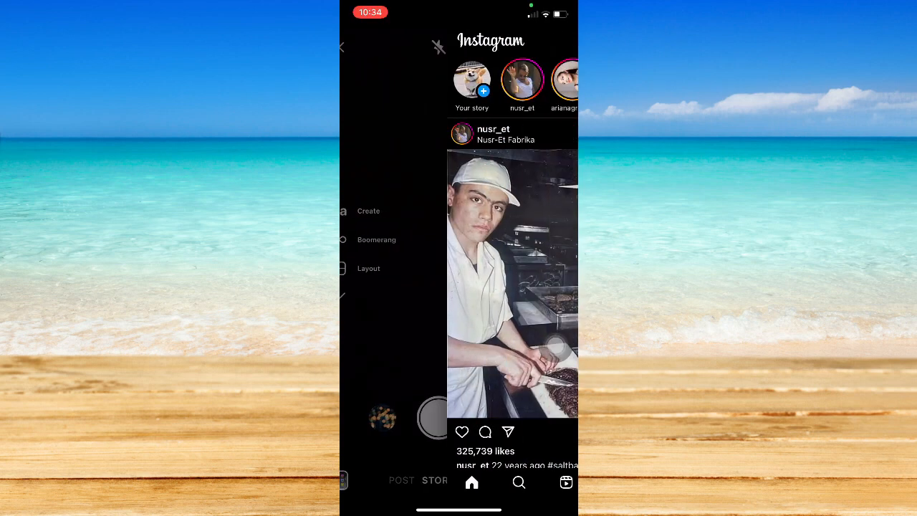